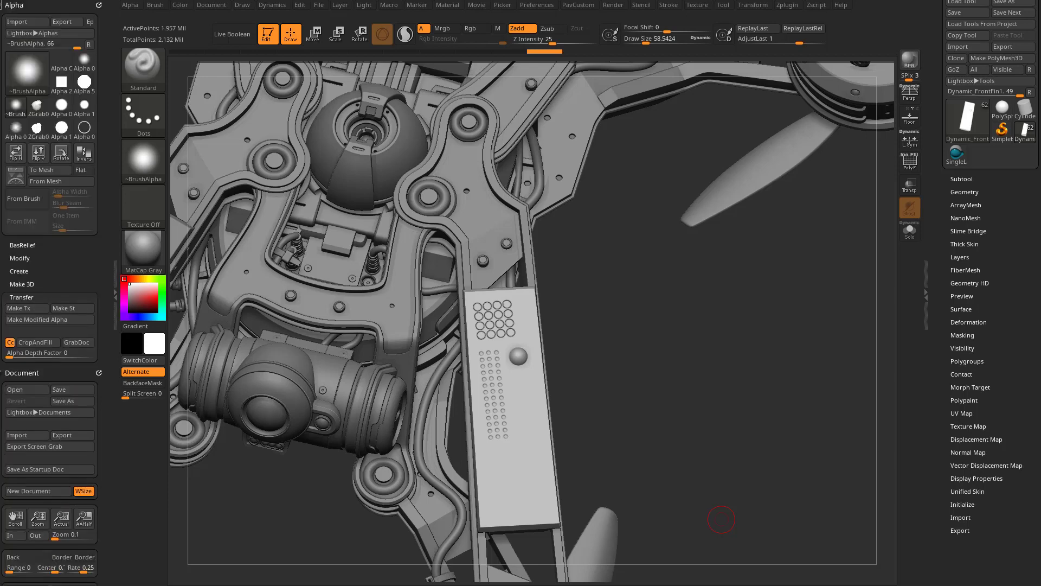
pyautogui.moveTo(581, 325)
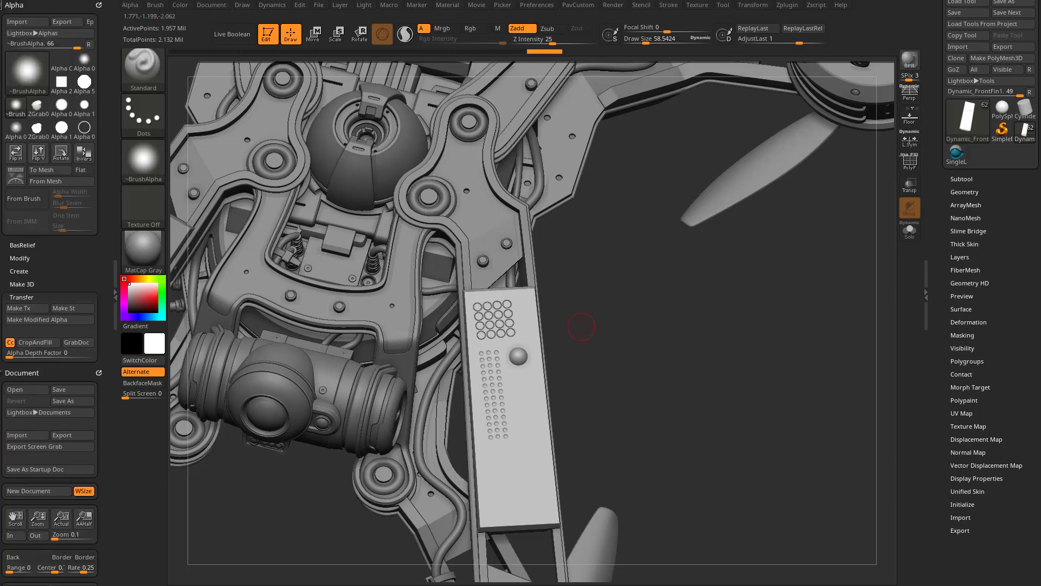
pyautogui.moveTo(885, 176)
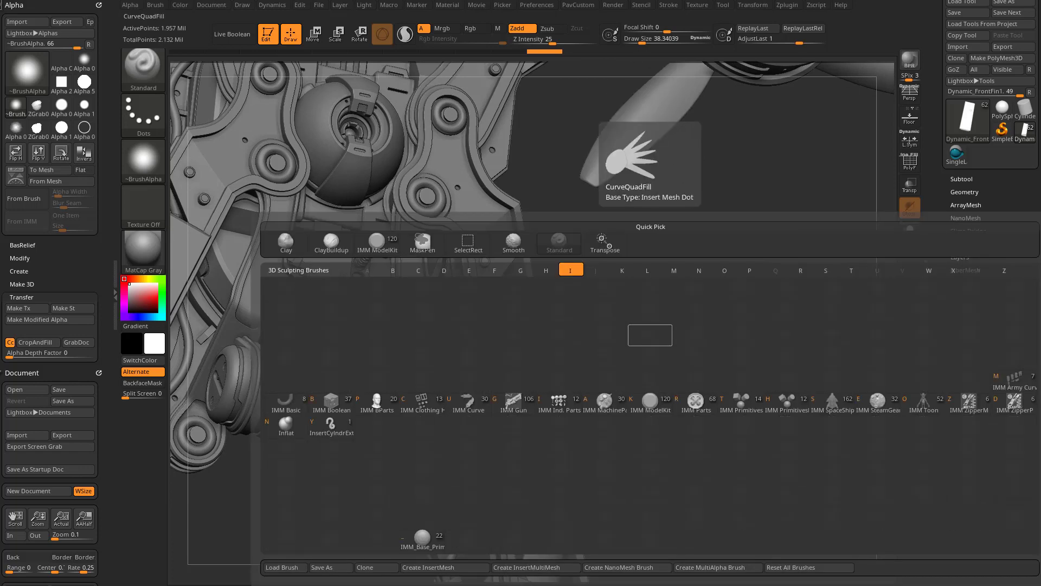
pyautogui.moveTo(559, 398)
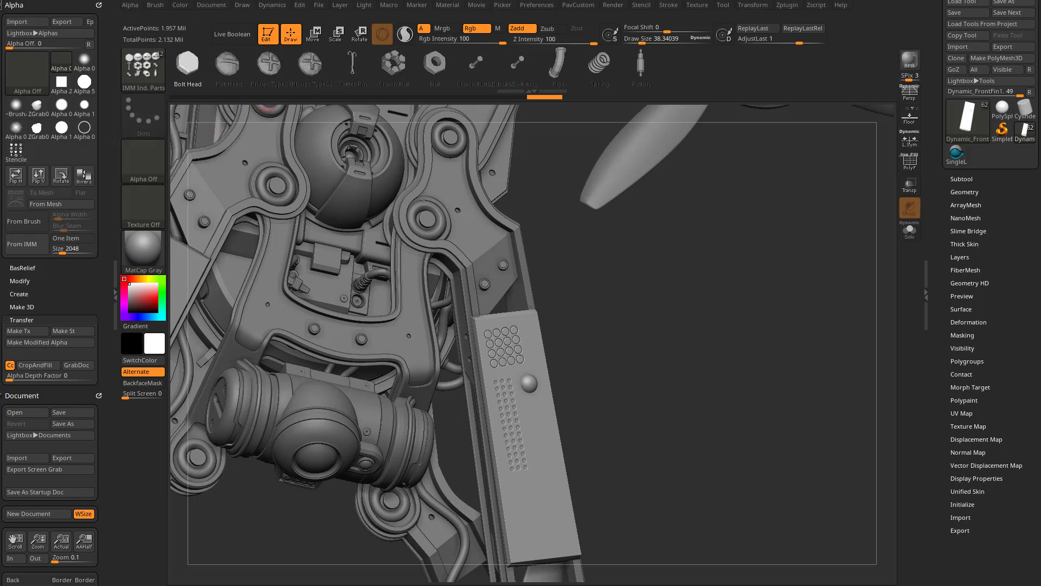
# Enable One Item beside From IMM so new alphas use a single insert-mesh part
pyautogui.click(14, 150)
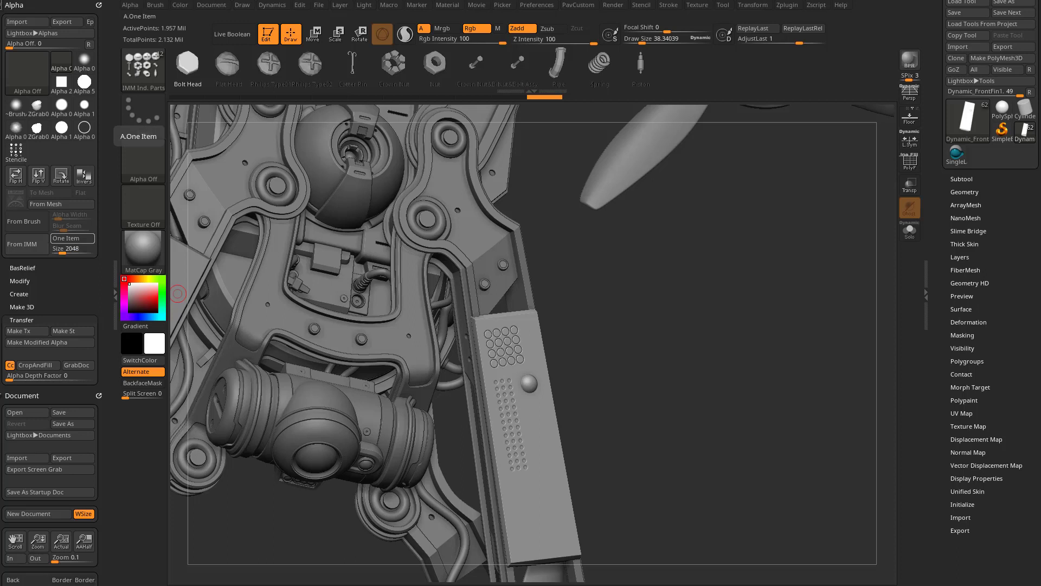
pyautogui.click(268, 66)
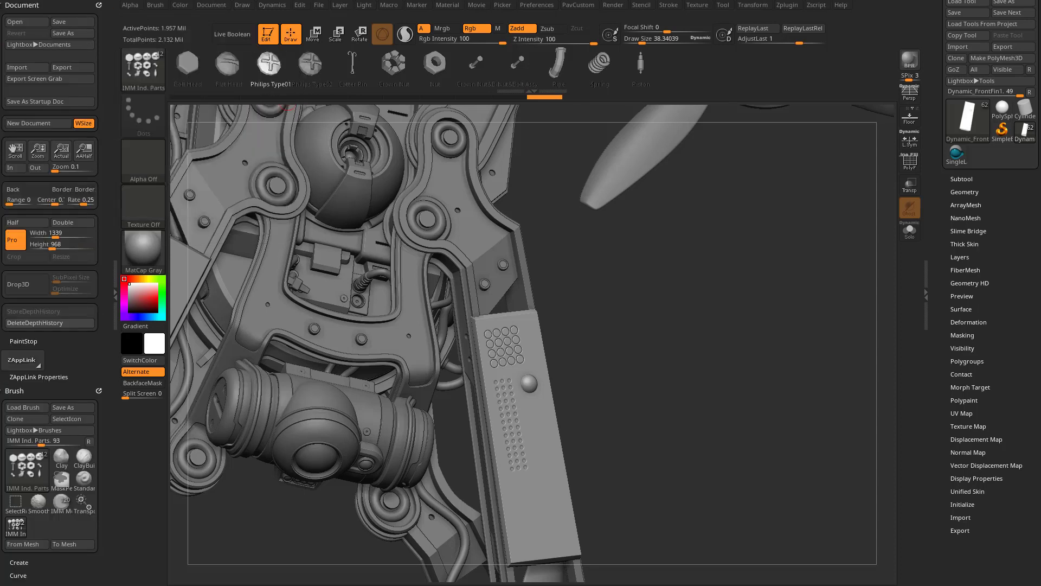
# Select the Philips Type01 screw-head part to derive the Stencil01 alpha from it
pyautogui.click(129, 6)
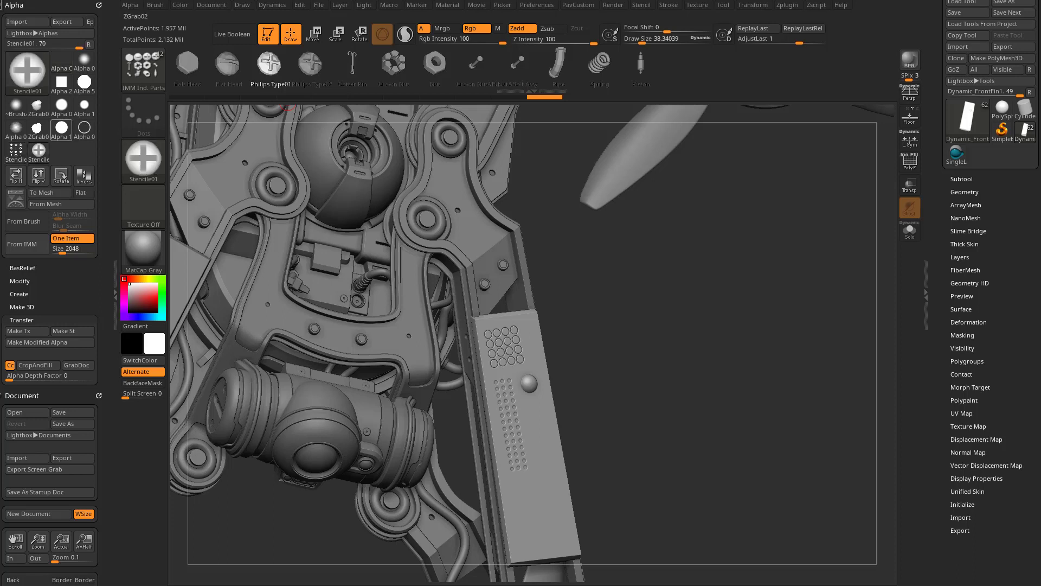
pyautogui.moveTo(26, 72)
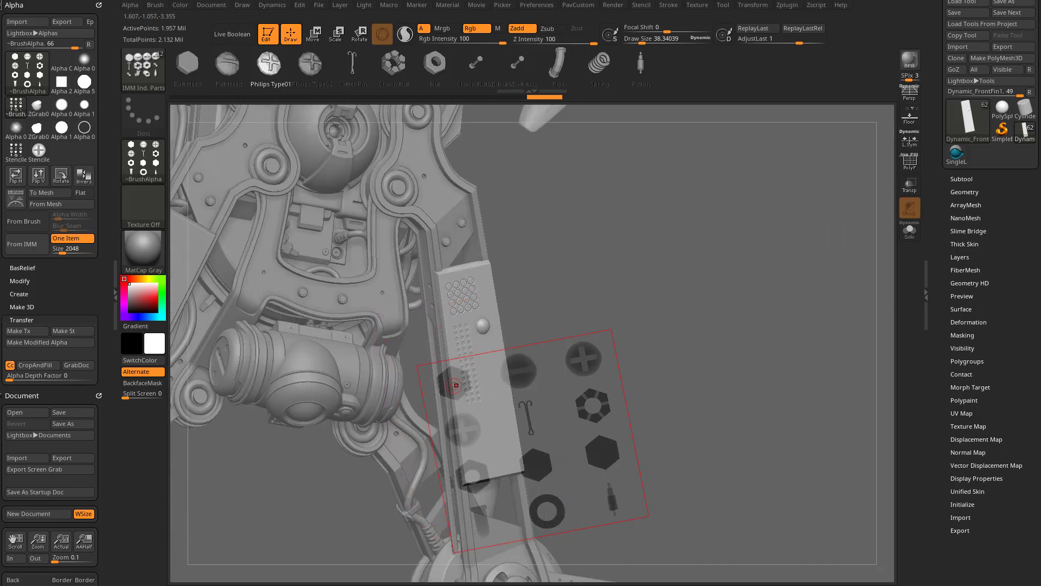
# Move and scale the parts stencil onto the plate's lower area and return to the Standard brush
pyautogui.click(313, 34)
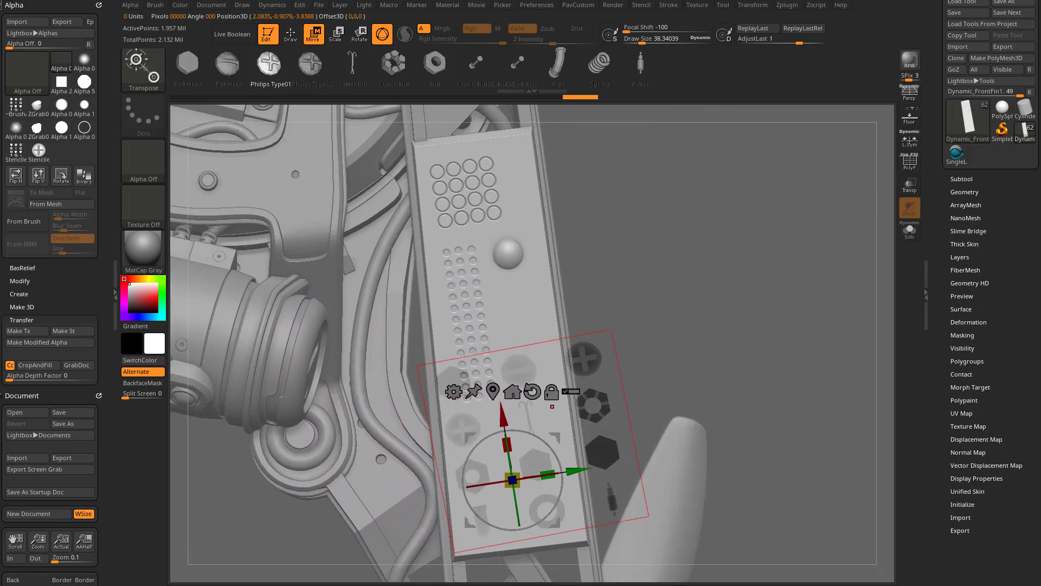
pyautogui.click(291, 33)
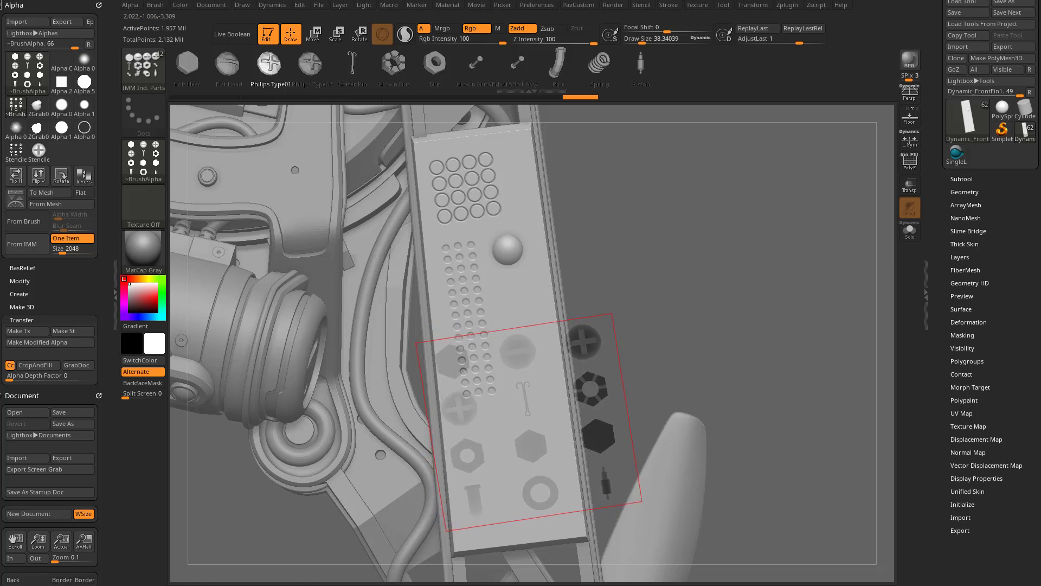
pyautogui.click(541, 372)
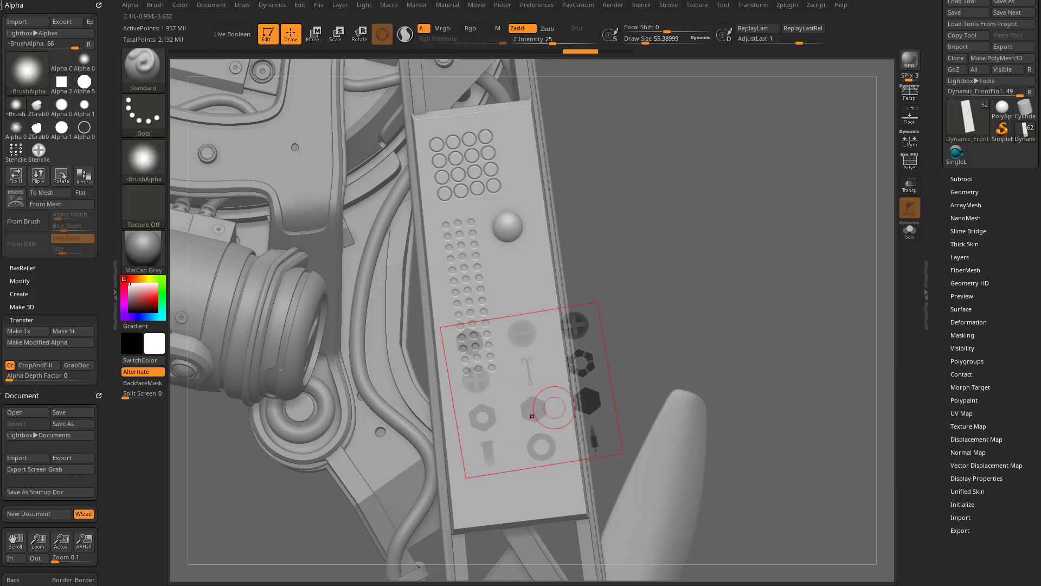
pyautogui.moveTo(541, 422)
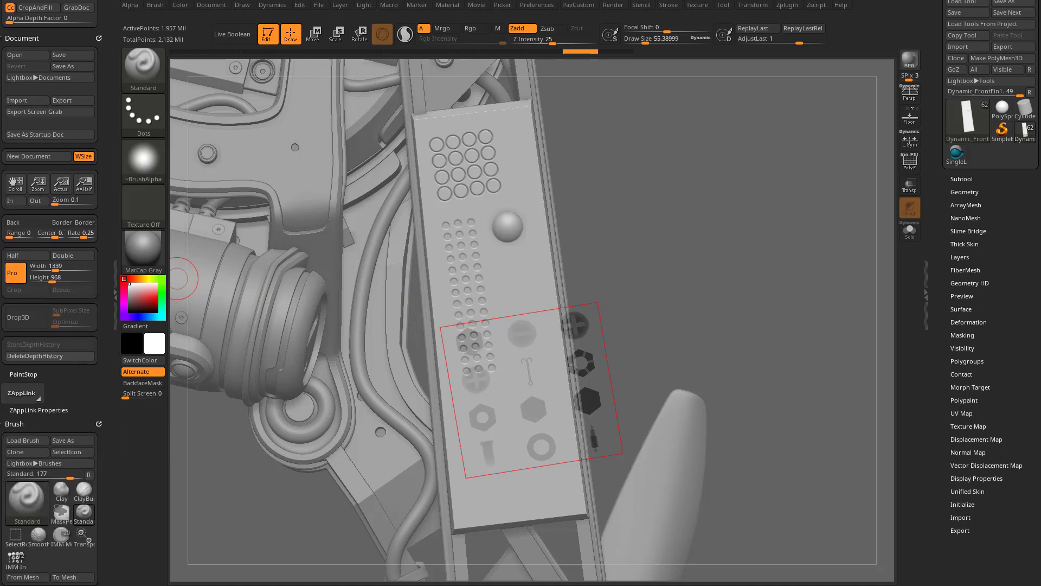
pyautogui.moveTo(203, 250)
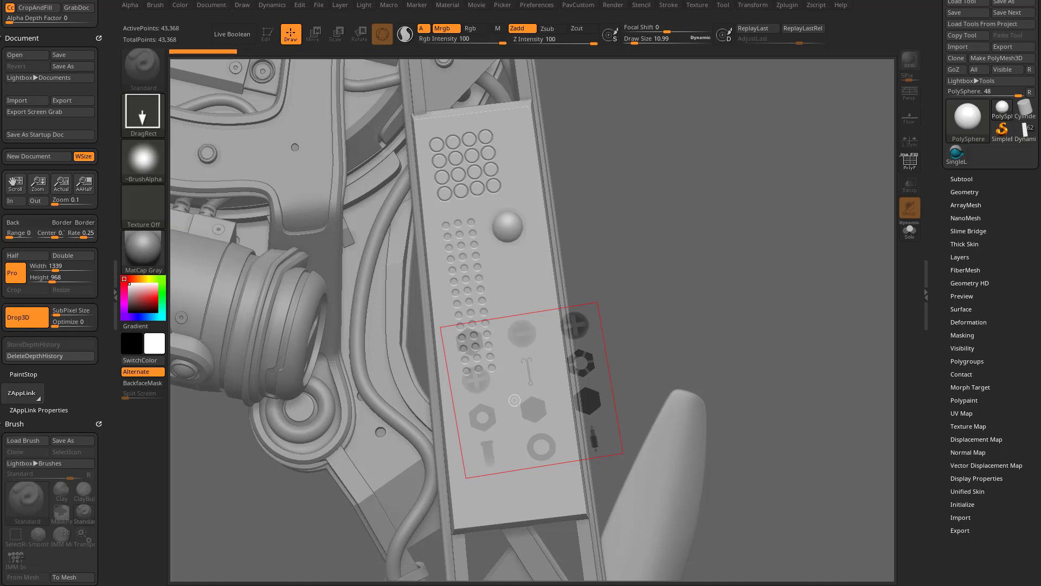
pyautogui.moveTo(517, 350)
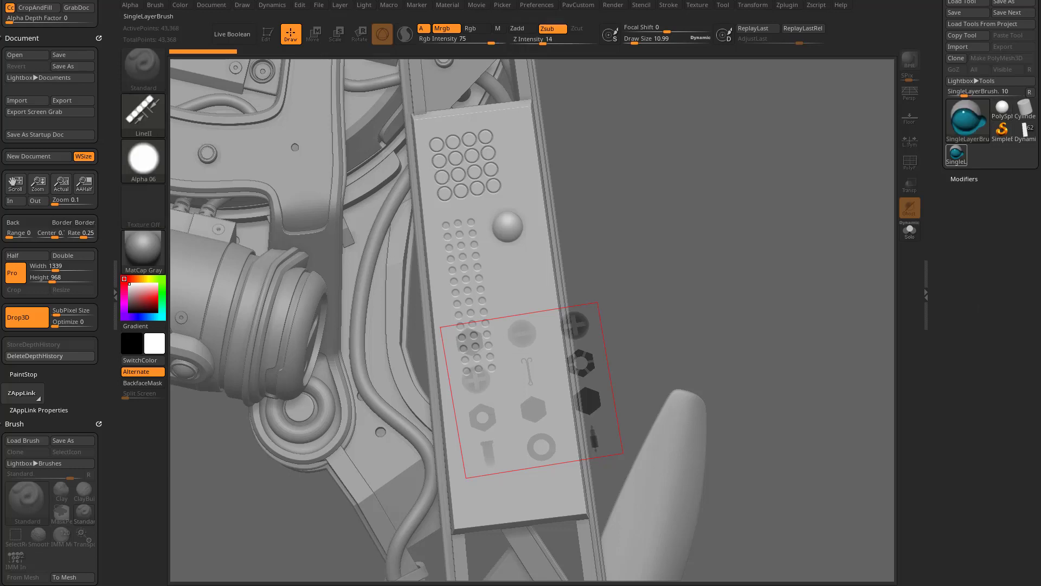
# Set SingleLayerBrush to Dots stroke, Alpha Off and Zadd for embossing through the stencil
pyautogui.click(142, 116)
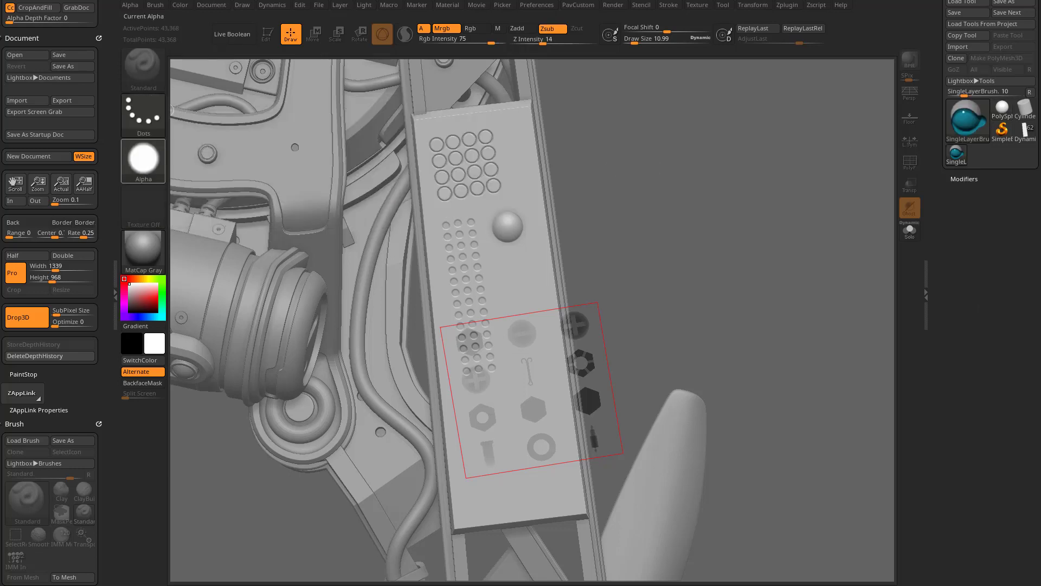
pyautogui.click(143, 160)
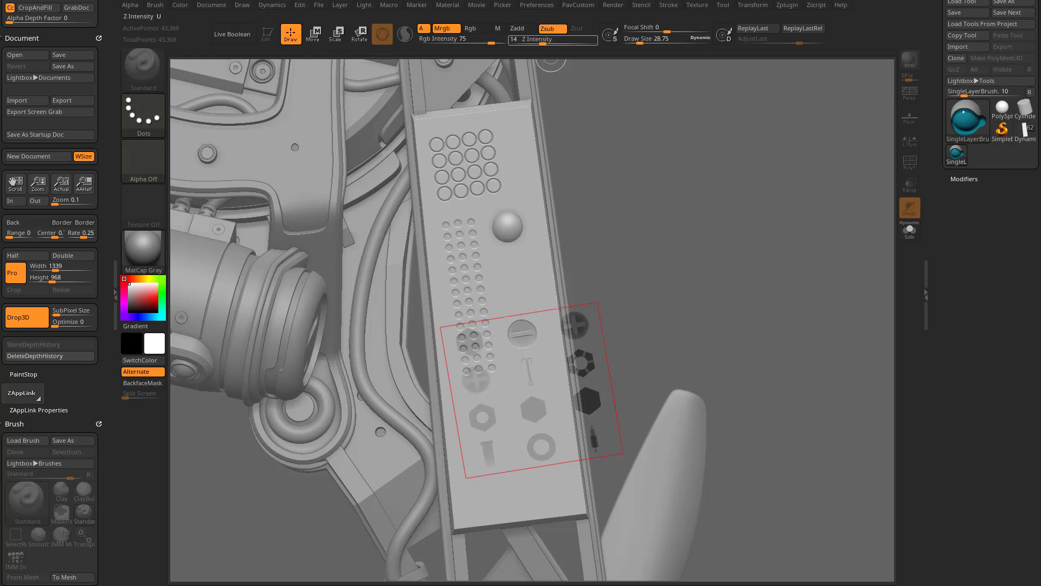
pyautogui.click(519, 28)
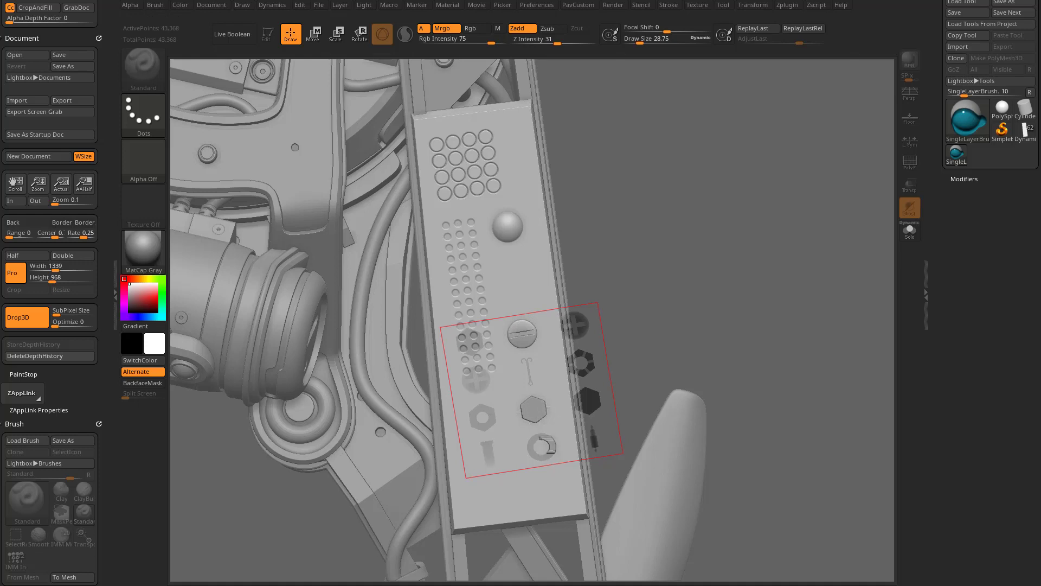
pyautogui.moveTo(693, 434)
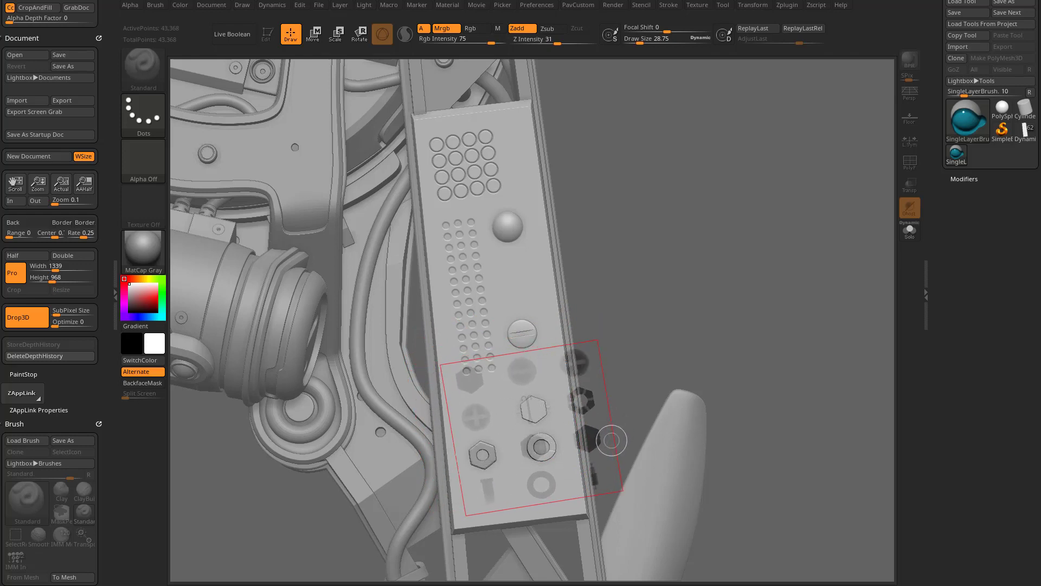
pyautogui.moveTo(292, 355)
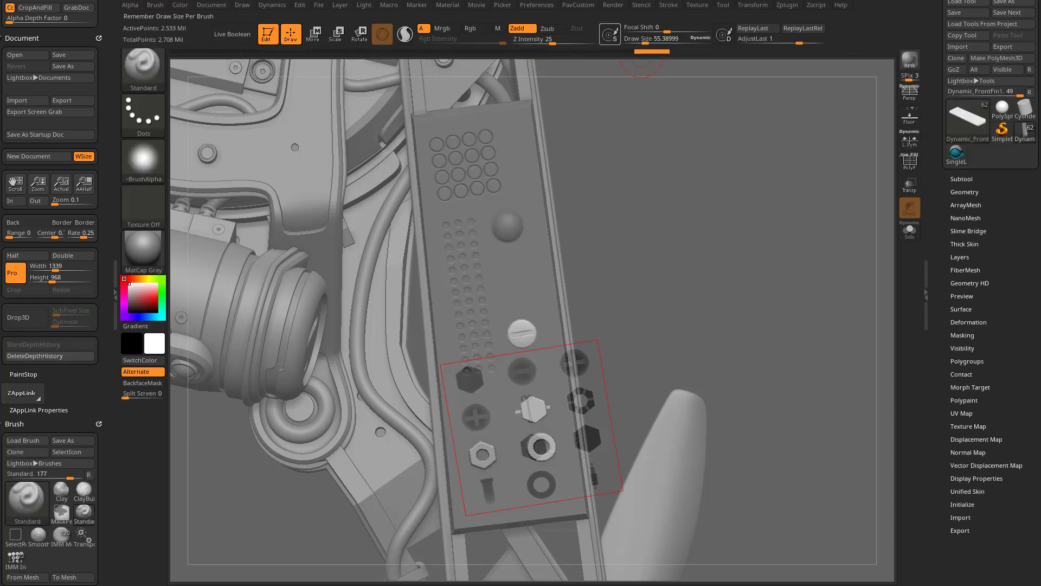
# Hide the parts stencil and bring up the Alpha palette to reselect Stencil01
pyautogui.click(640, 5)
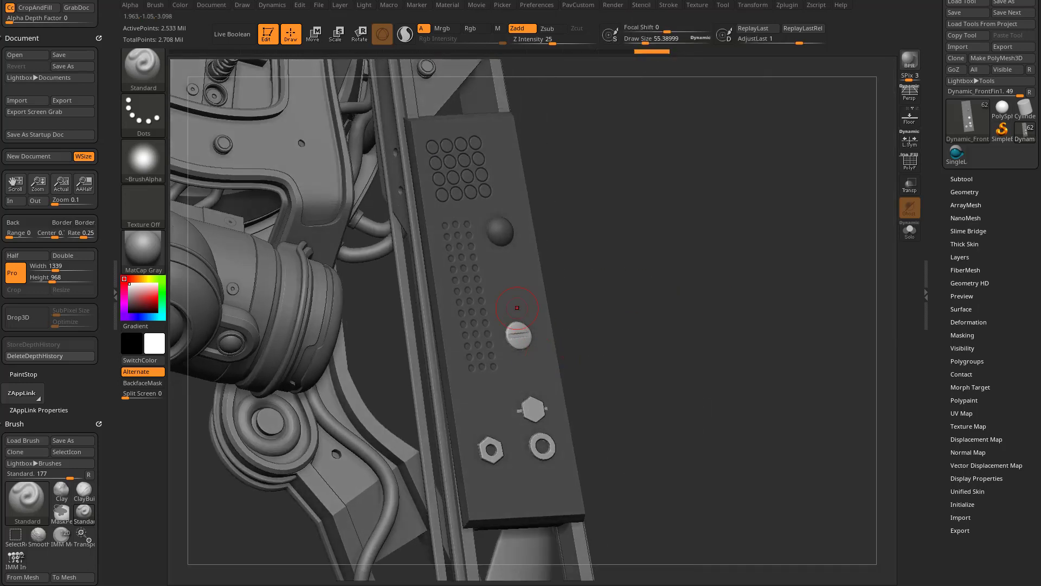
pyautogui.moveTo(533, 454)
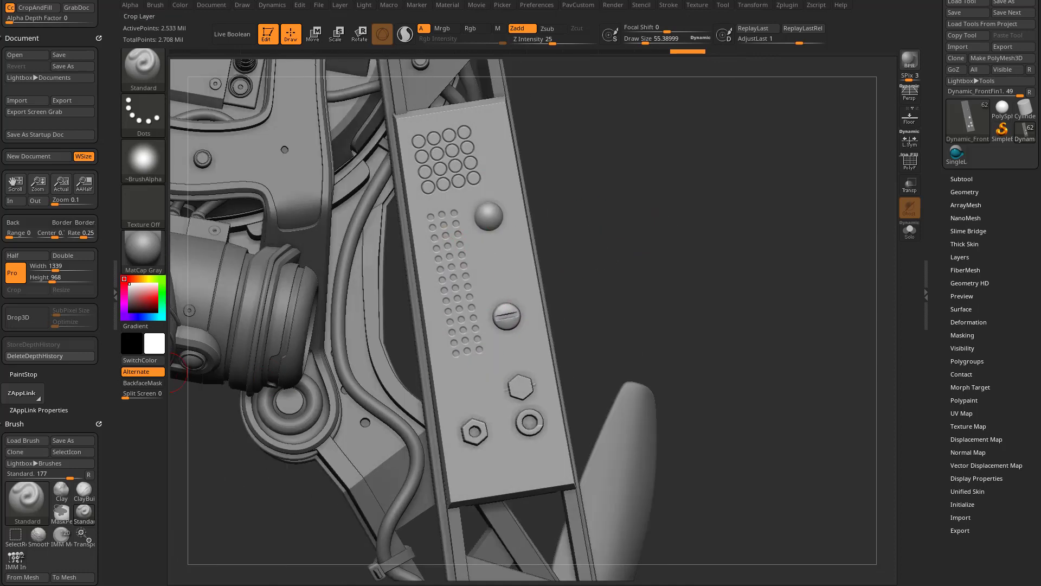
pyautogui.moveTo(666, 233)
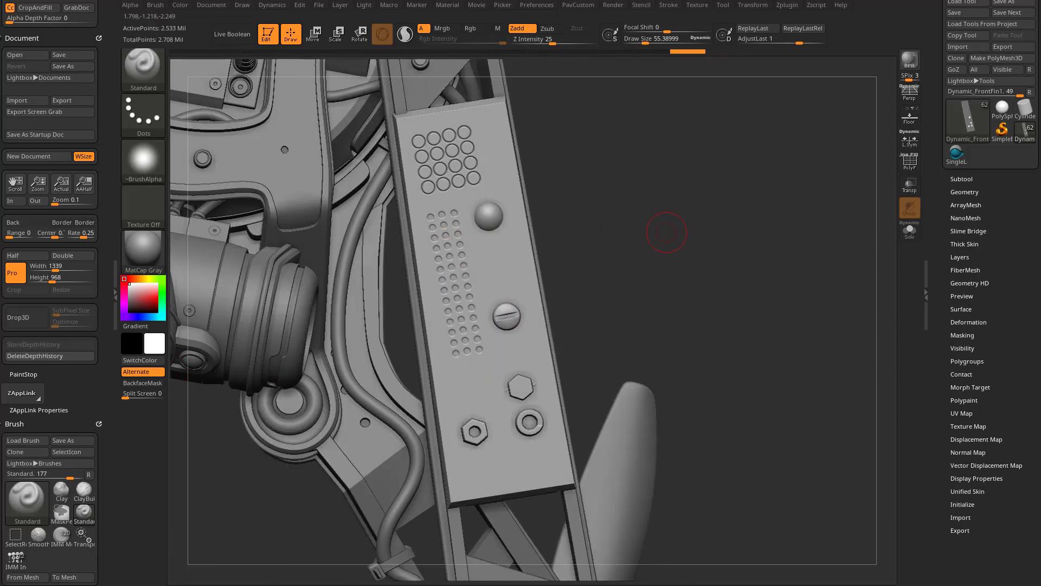
pyautogui.click(131, 4)
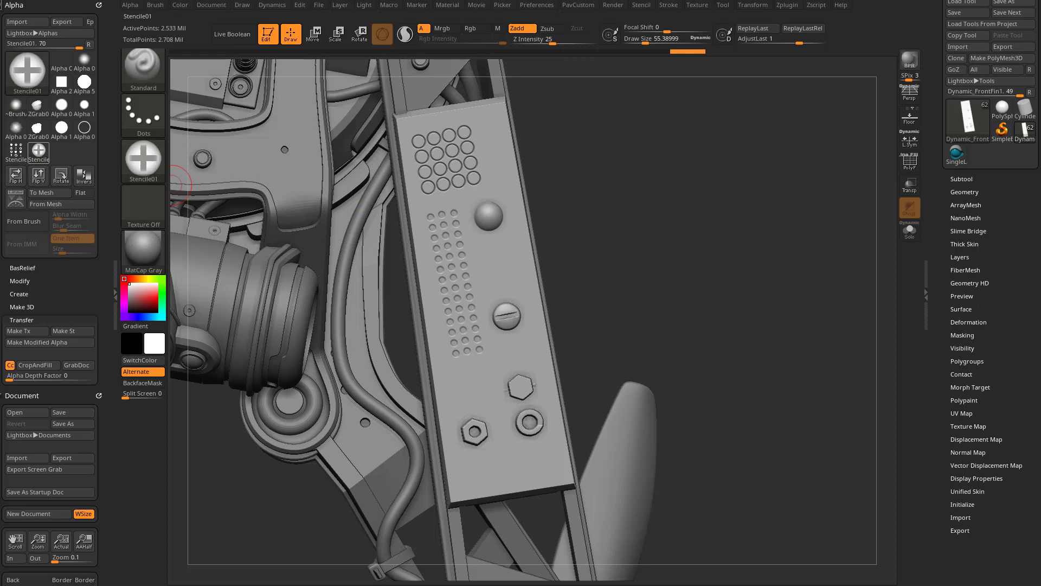
# Paint the Phillips screw through the Stencil01 stencil and Drop3D it onto the plate
pyautogui.click(38, 365)
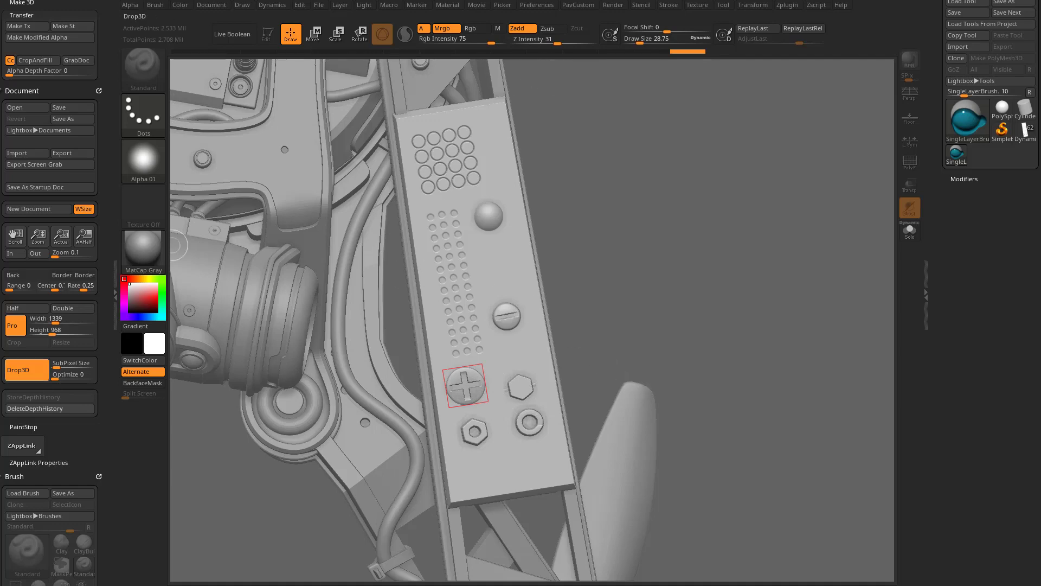
pyautogui.click(640, 4)
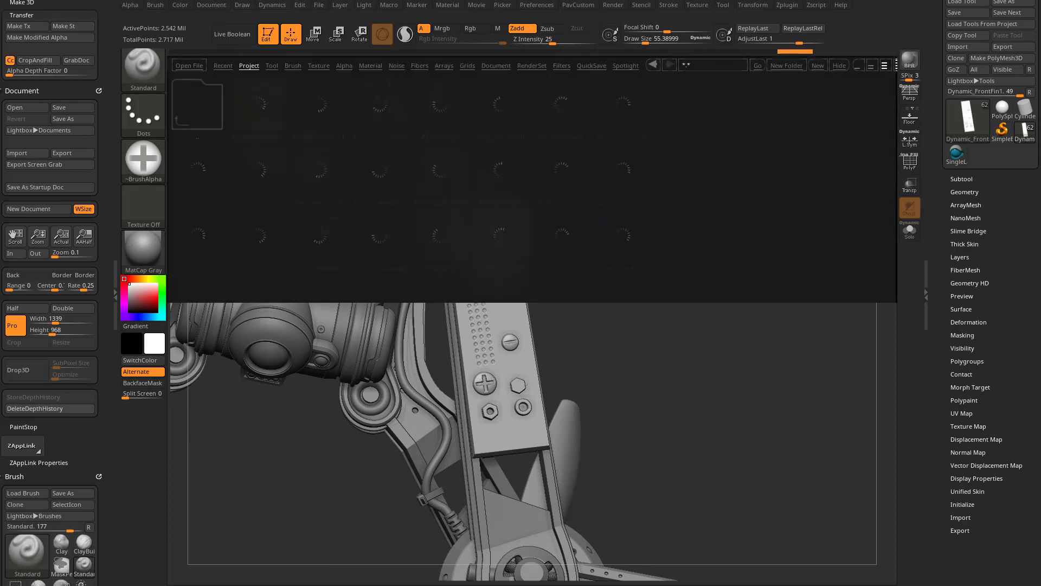
# Load DemoTreeFrog.zpr from Lightbox, answering the save prompt for the mech project
pyautogui.click(249, 65)
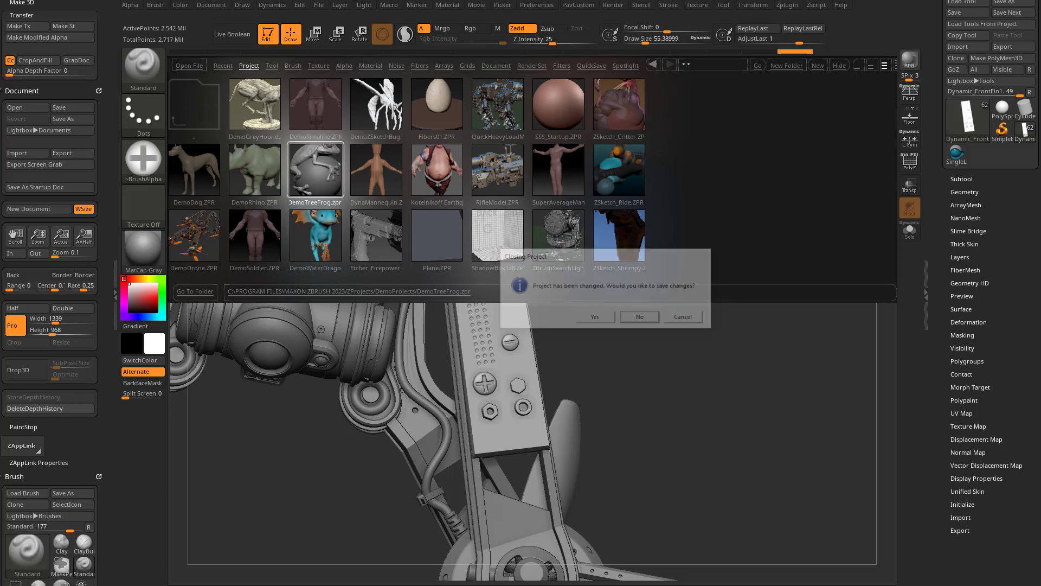
pyautogui.click(637, 315)
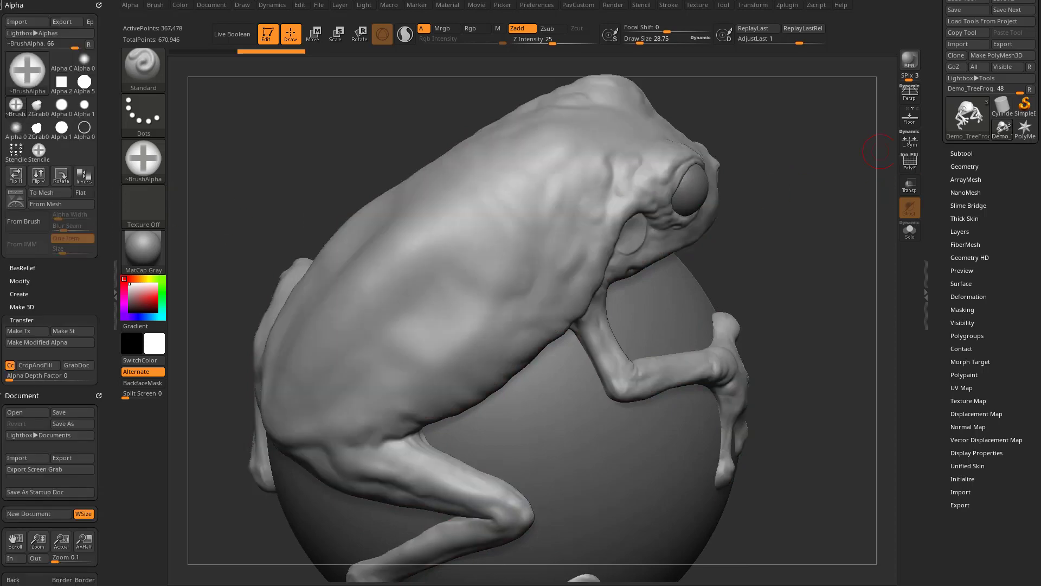
# Set Texture Off so the frog shows pale with its red eye on the red sphere
pyautogui.scroll(-3)
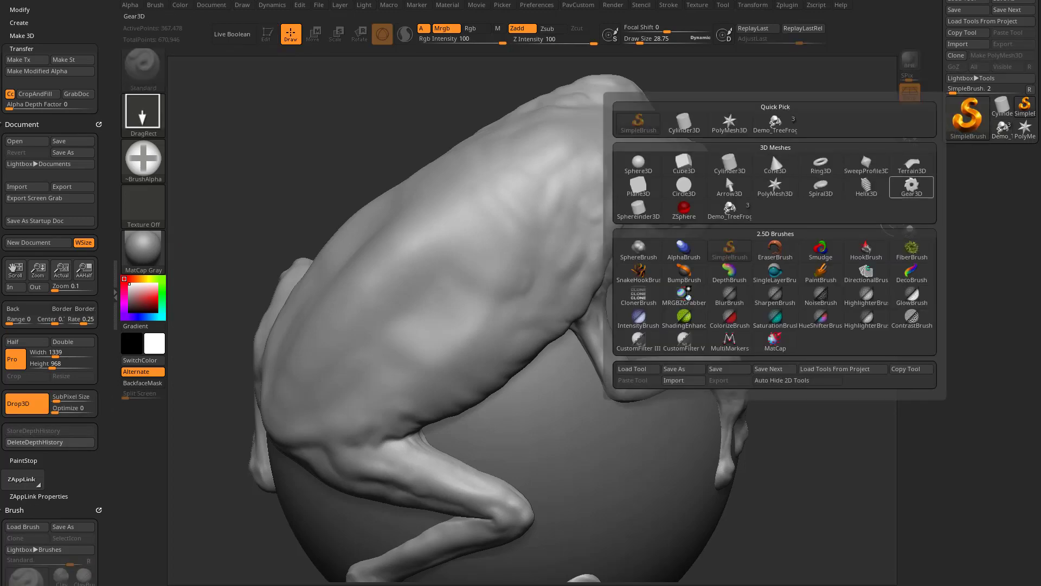
pyautogui.click(865, 274)
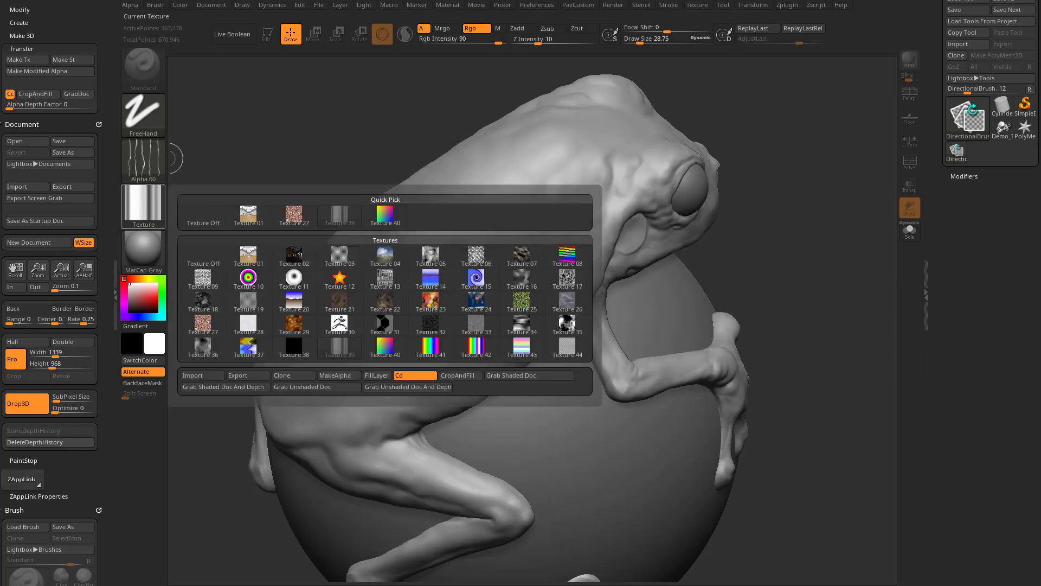
pyautogui.click(203, 263)
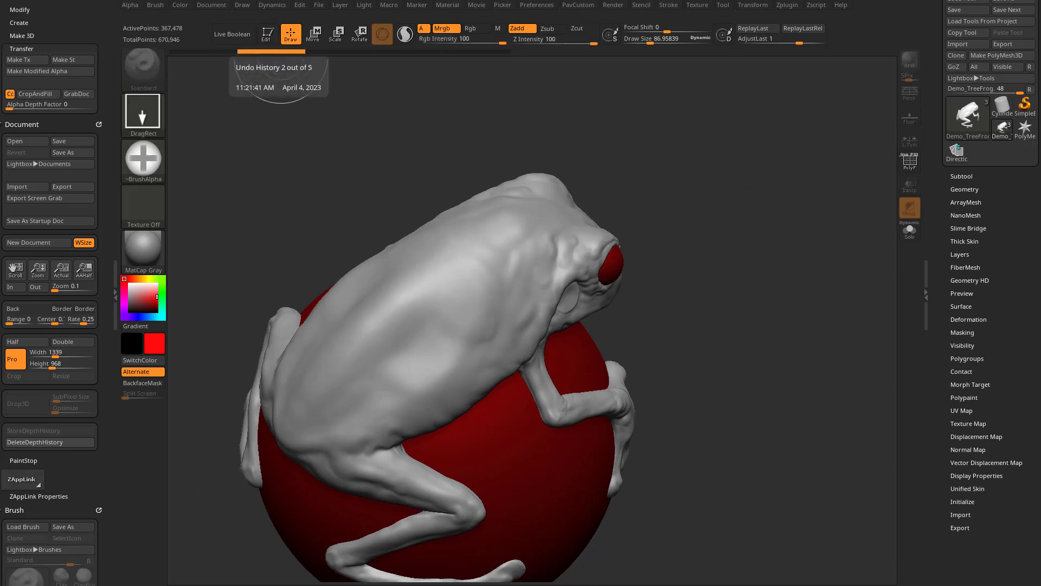
# Make Sphere3D the active tool and draw it alone on the canvas
pyautogui.click(909, 230)
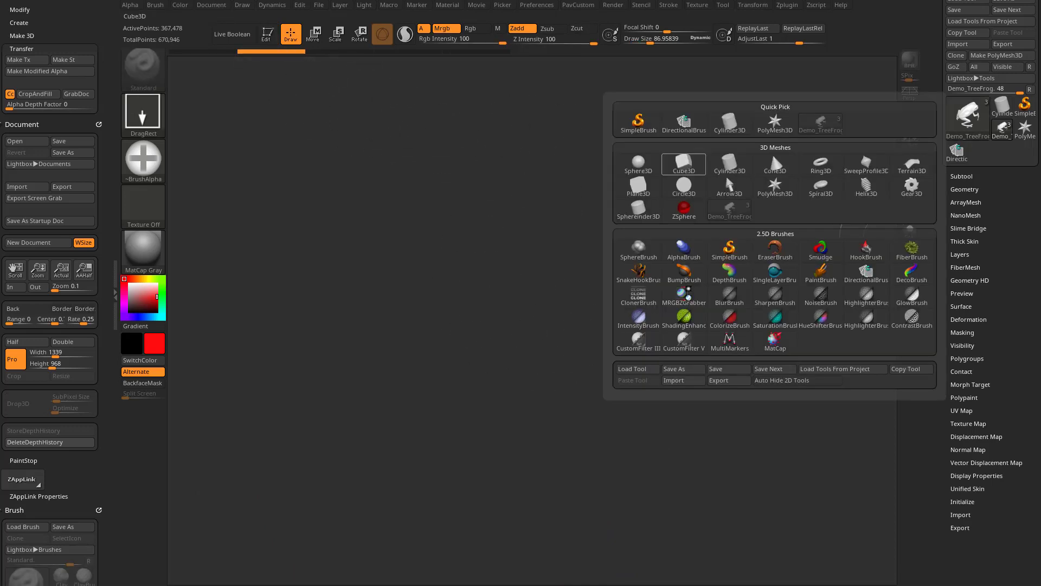
pyautogui.click(637, 164)
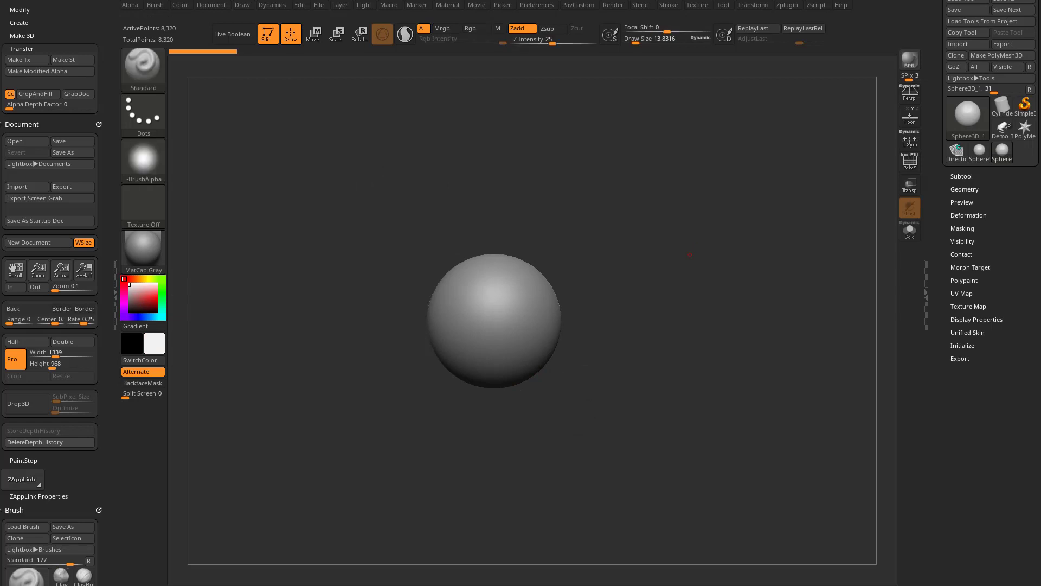
pyautogui.scroll(-3)
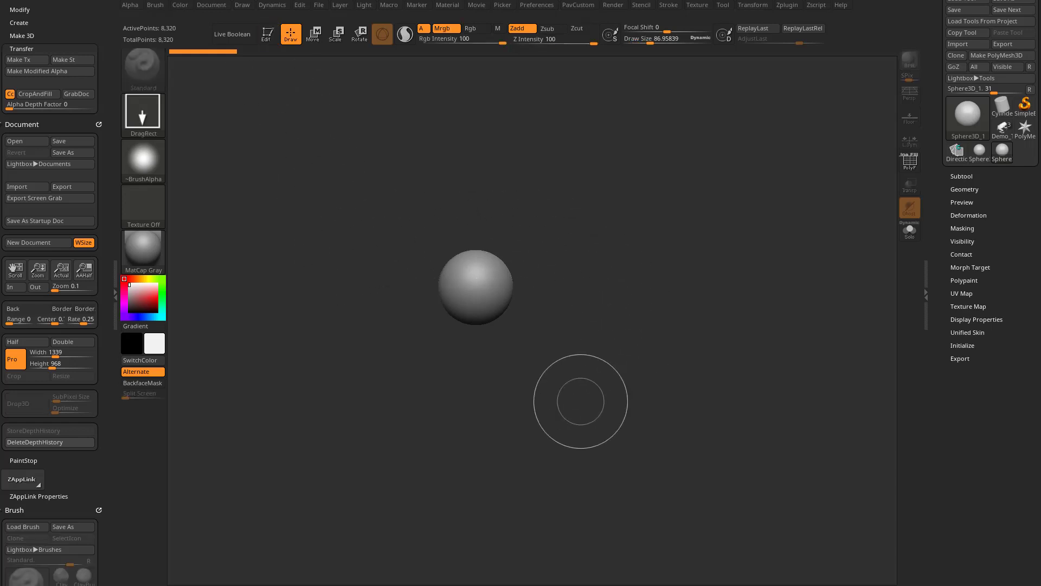
pyautogui.moveTo(669, 336)
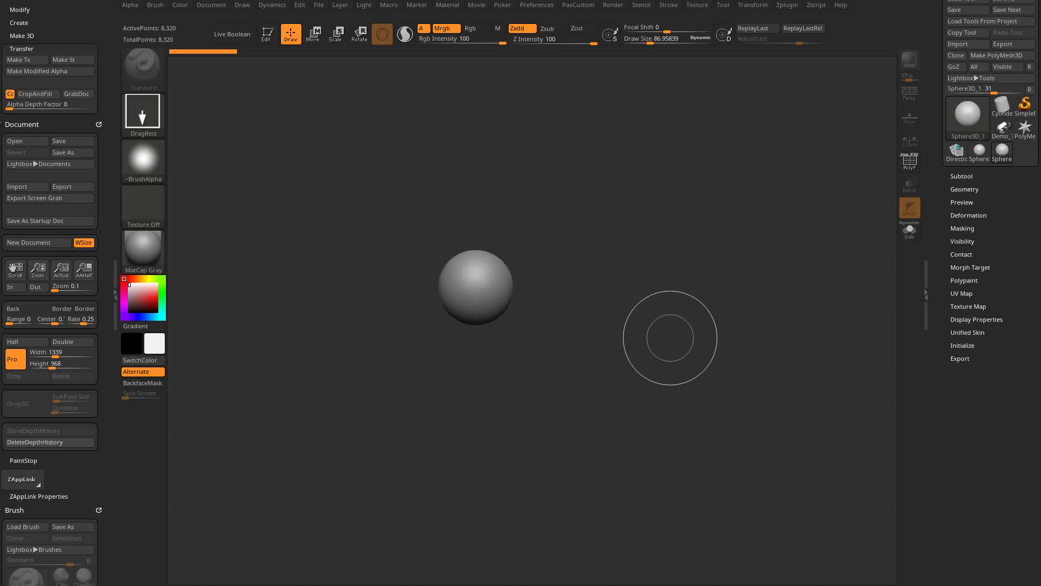
pyautogui.moveTo(327, 181)
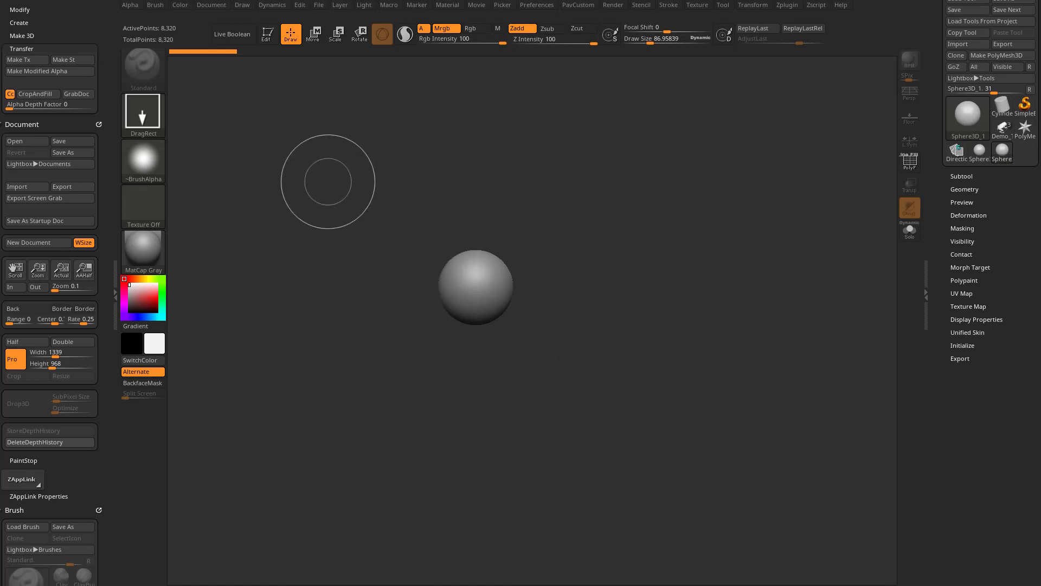
pyautogui.moveTo(335, 177)
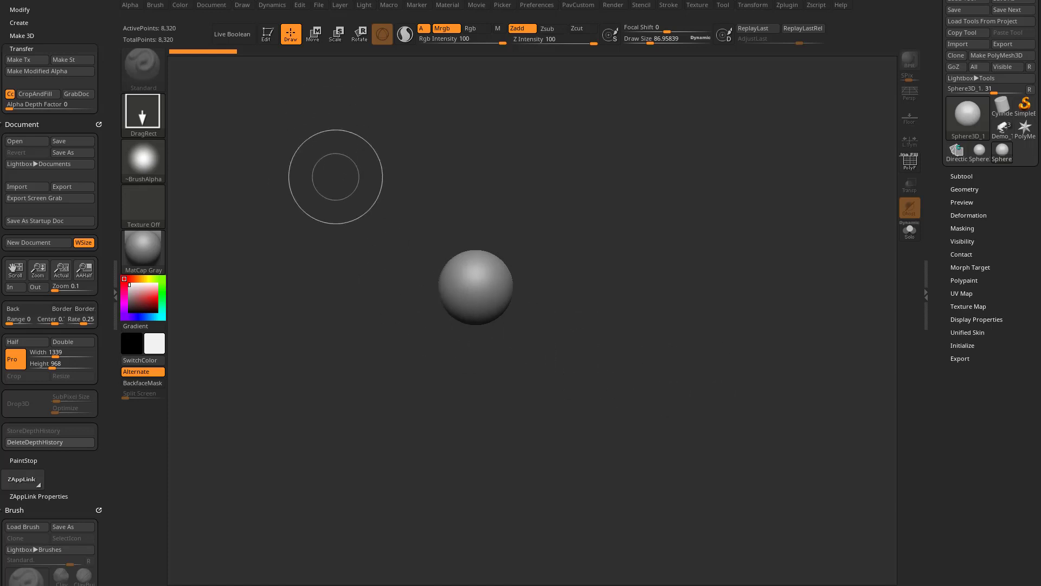
pyautogui.moveTo(371, 213)
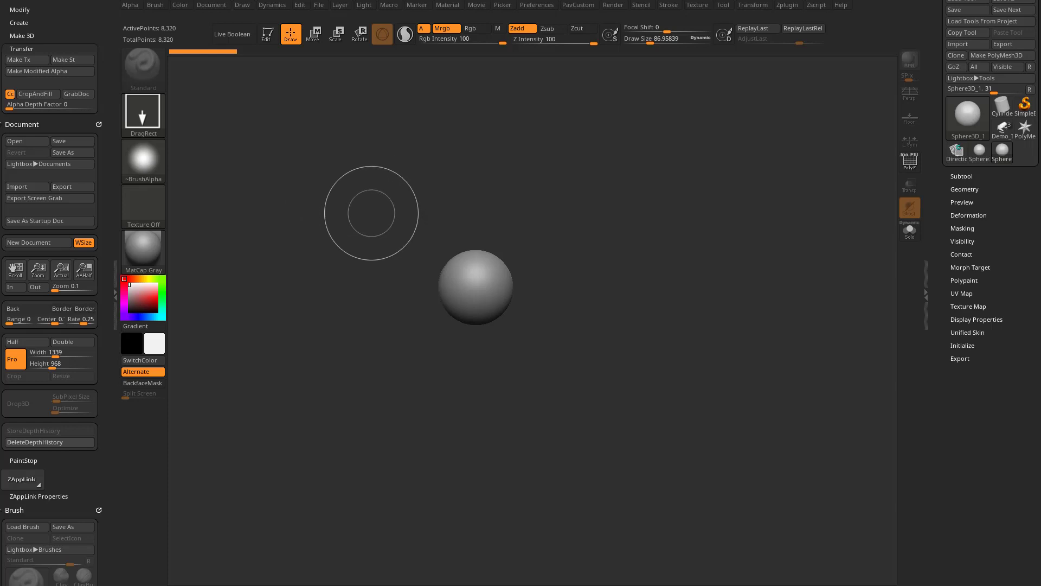
# Reselect Sphere3D from the Tool picker to keep stamping sphere copies around the first
pyautogui.click(371, 212)
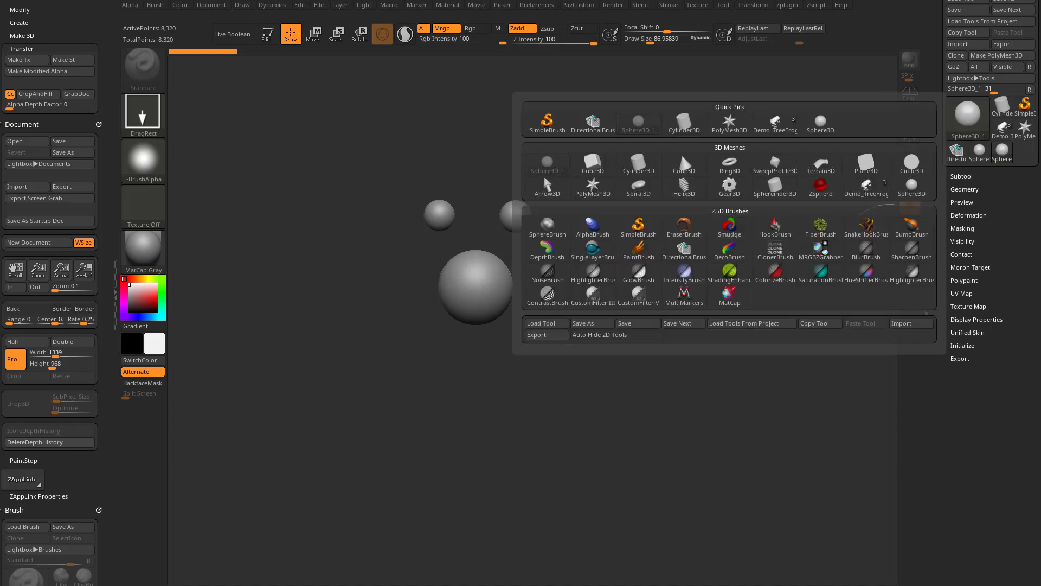
pyautogui.click(729, 175)
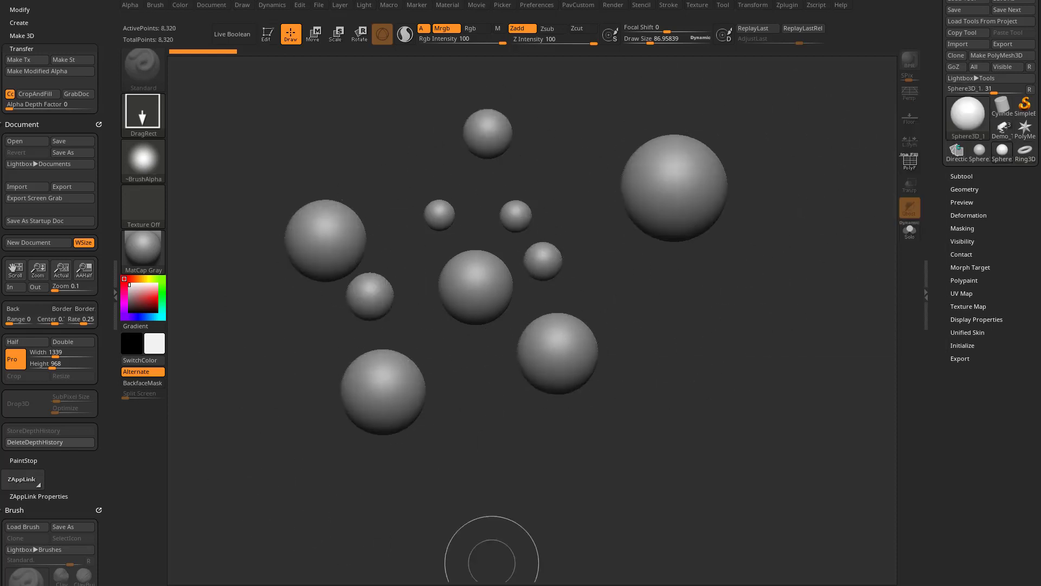
pyautogui.moveTo(753, 175)
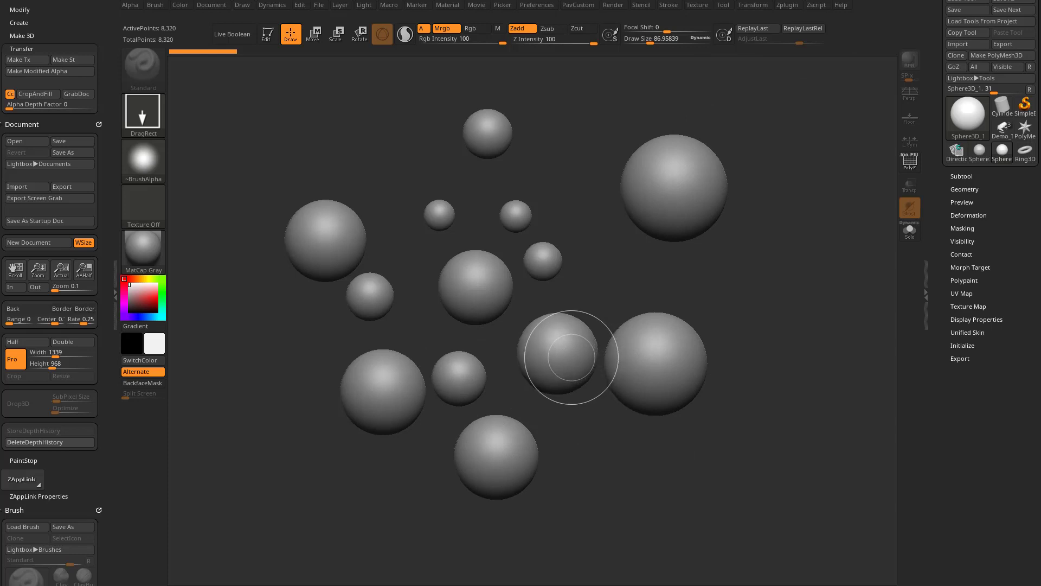
pyautogui.moveTo(410, 205)
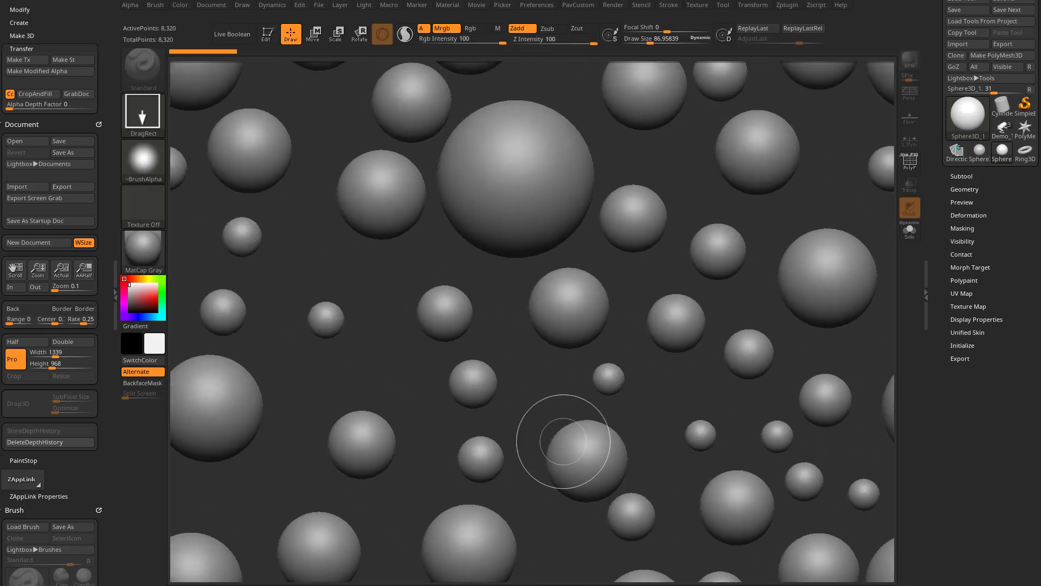
pyautogui.moveTo(579, 324)
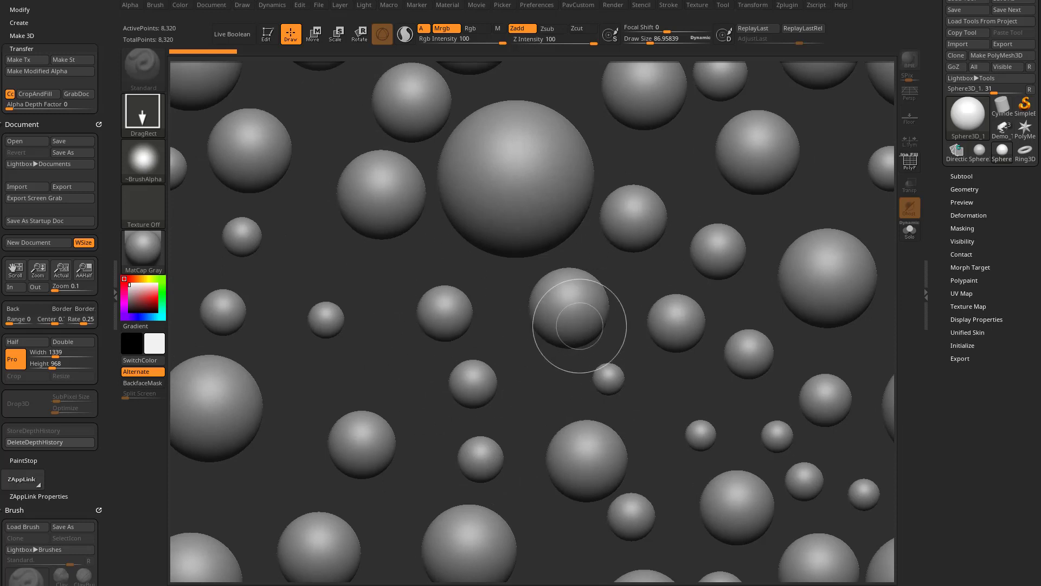
# Capture the sphere-filled canvas as a new alpha with GrabDoc for stenciling
pyautogui.click(140, 4)
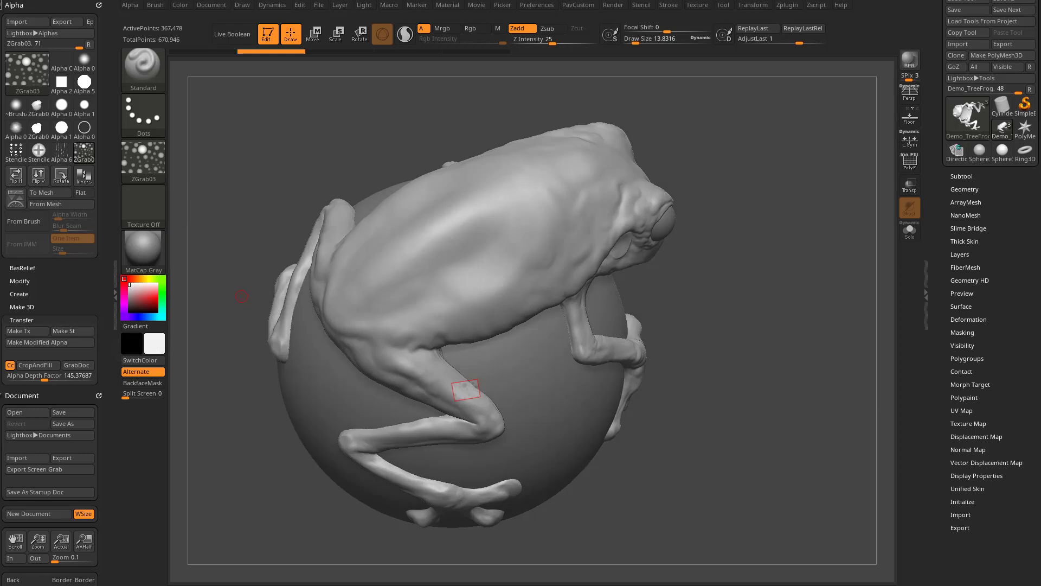
pyautogui.moveTo(468, 390)
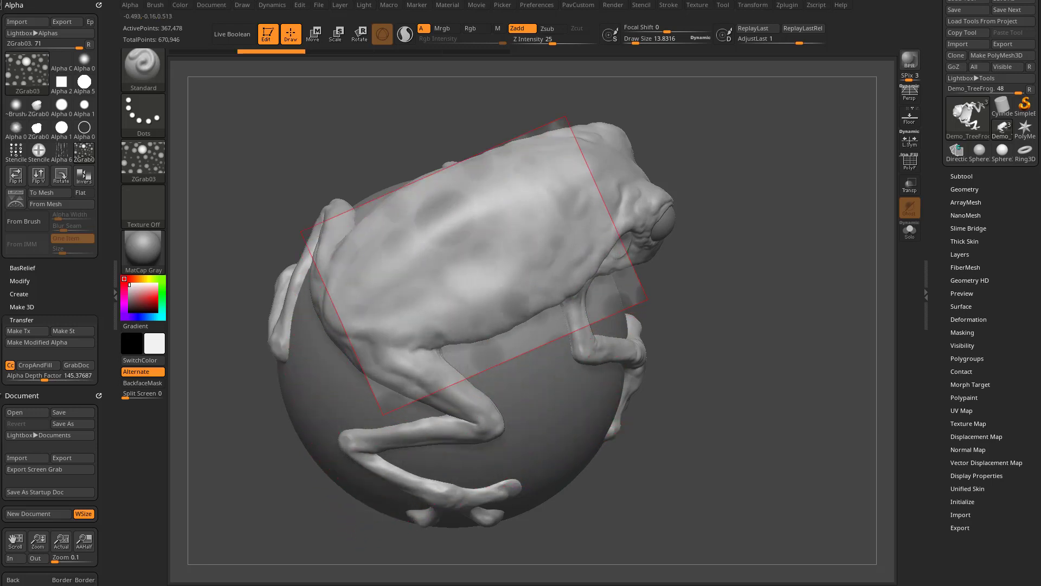
# Enable Stencil Wrap Mode and emboss the tiled sphere bumps across the frog's back
pyautogui.click(641, 4)
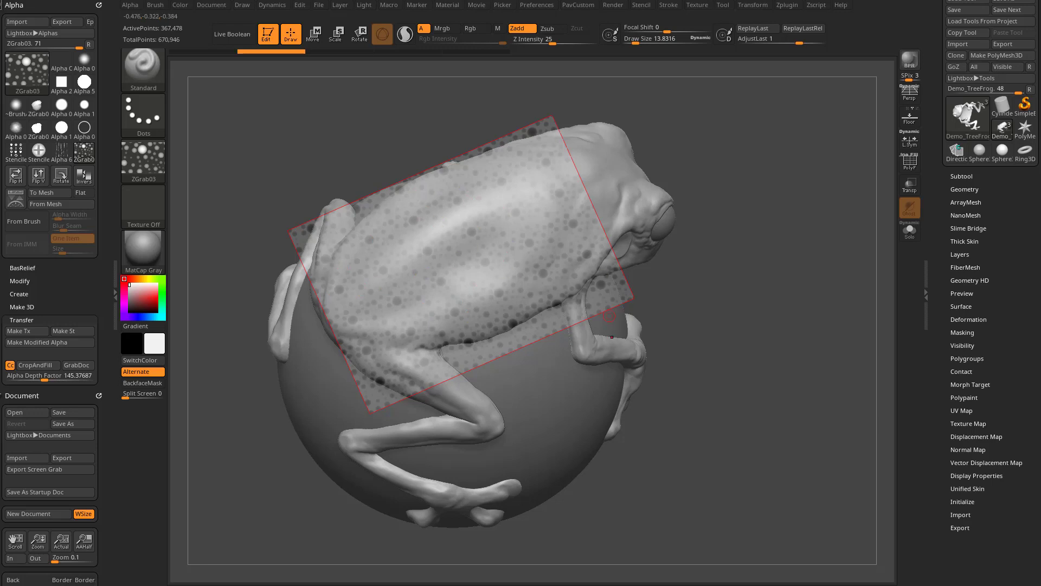
pyautogui.moveTo(512, 244)
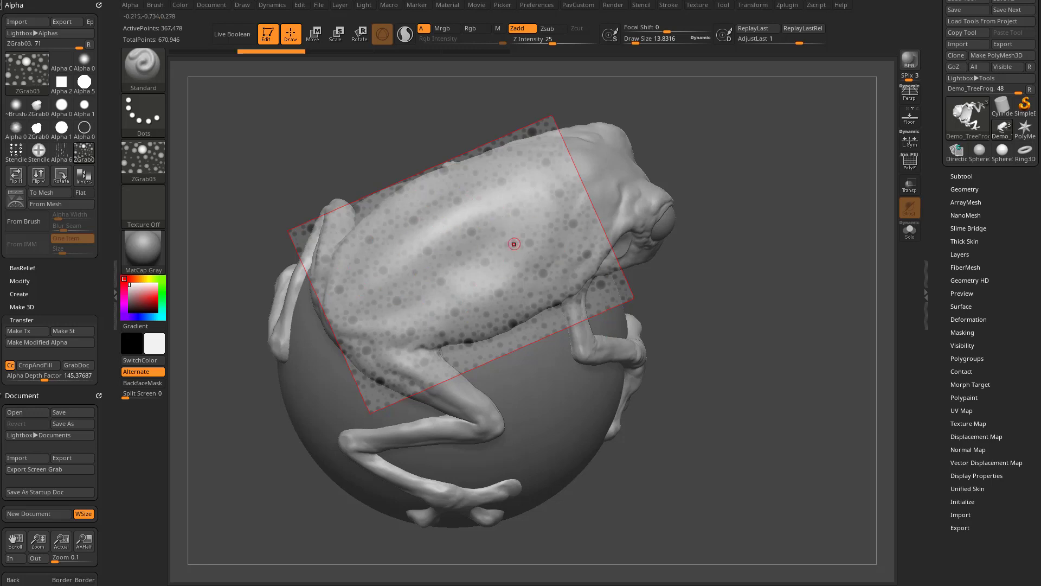
pyautogui.moveTo(475, 271)
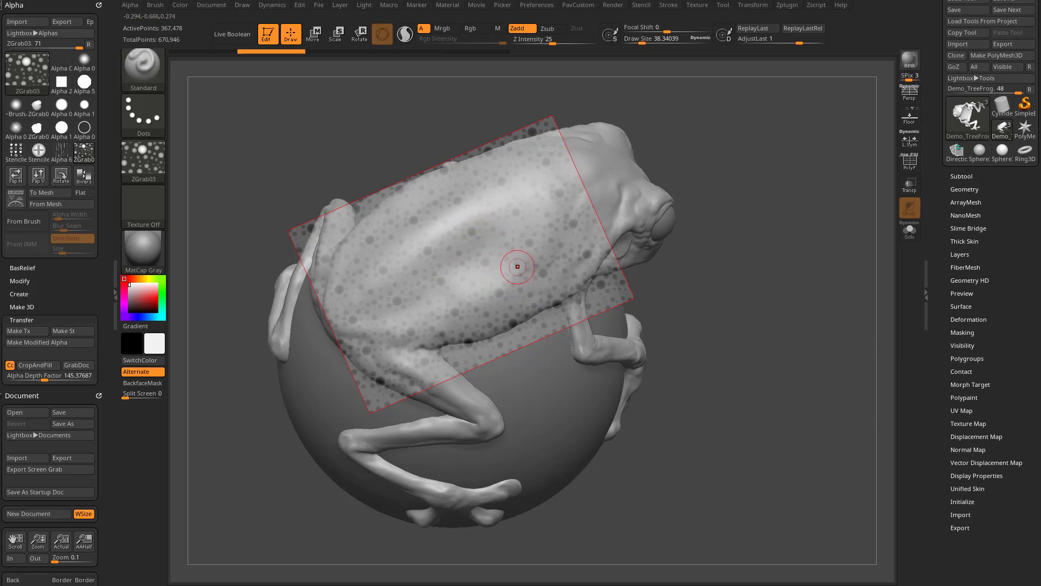
pyautogui.moveTo(647, 60)
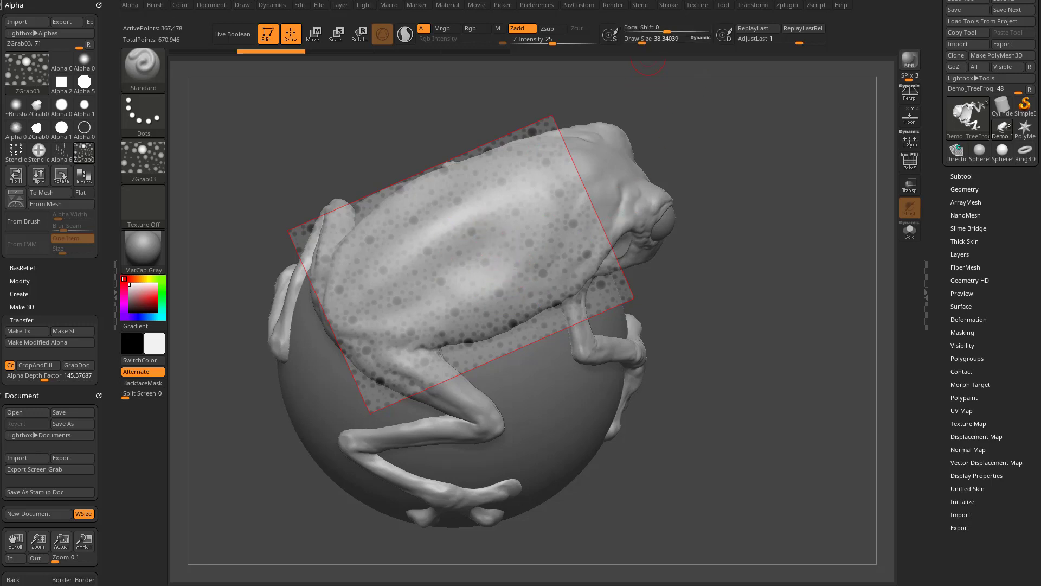
pyautogui.click(641, 4)
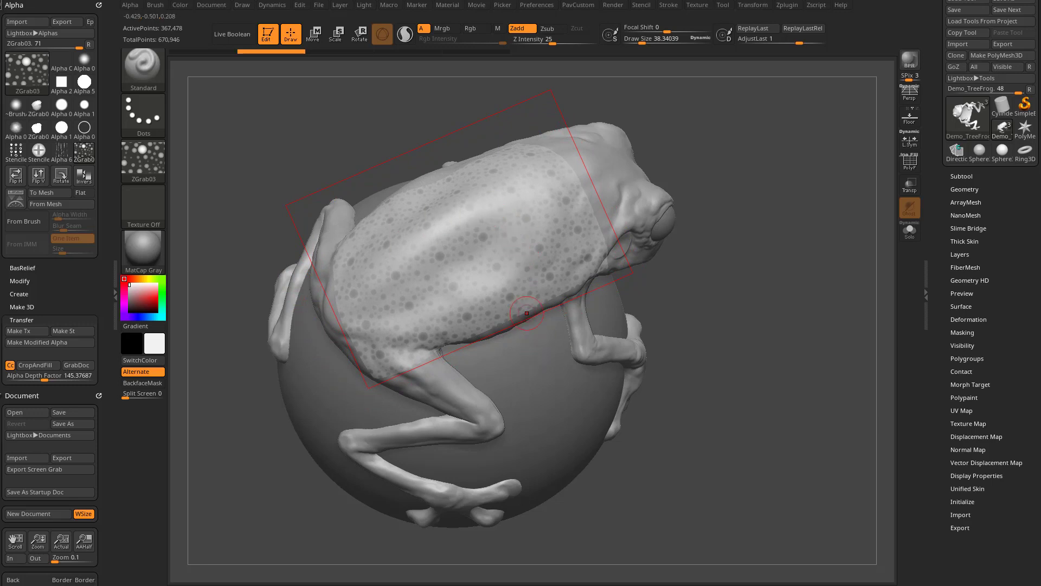
pyautogui.moveTo(217, 161)
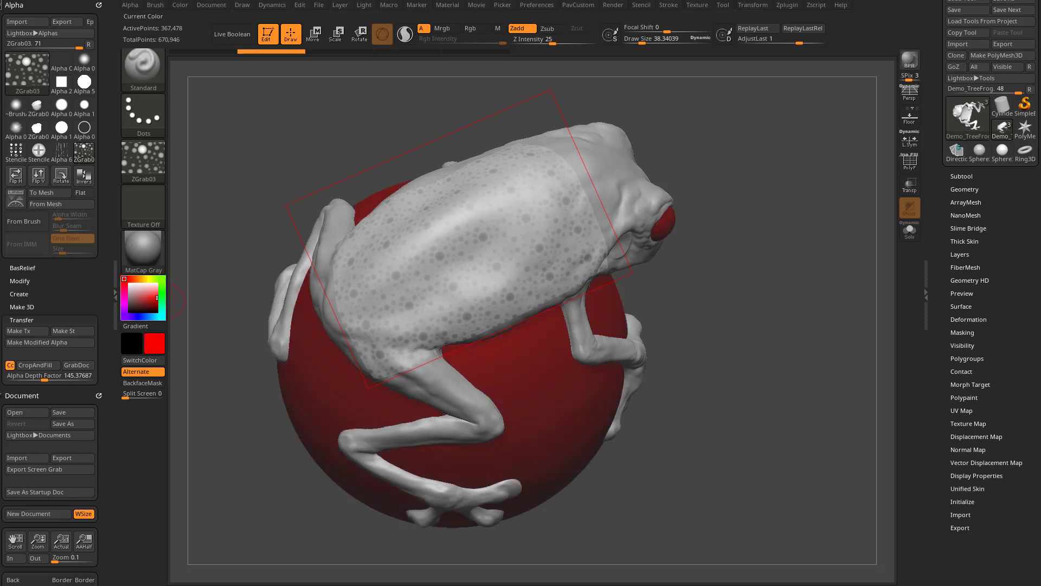
# Restore Rgb colour display with red selected and make SingleLayerBrush the active tool
pyautogui.click(143, 160)
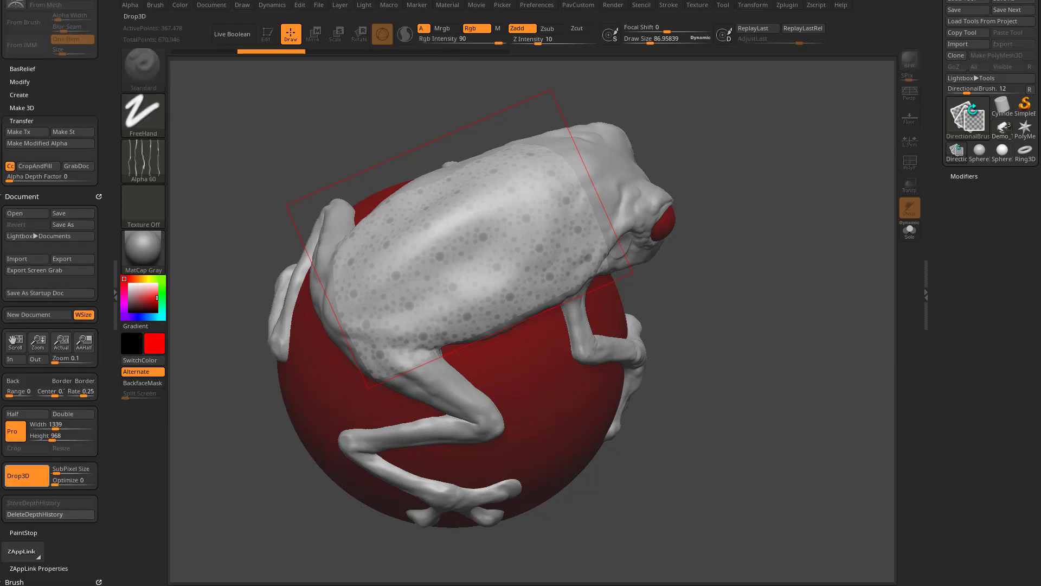
pyautogui.moveTo(503, 259)
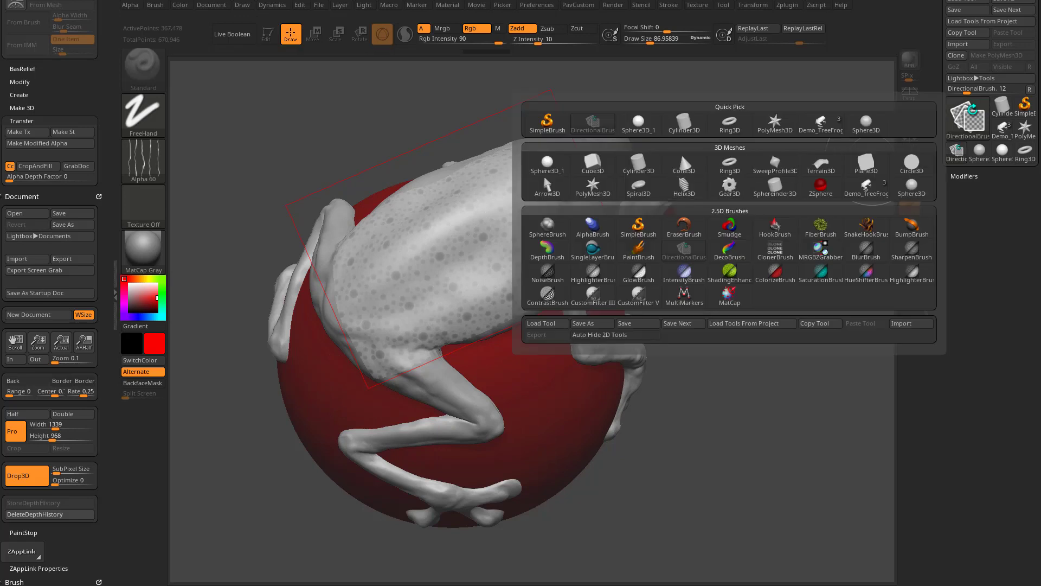
pyautogui.click(592, 256)
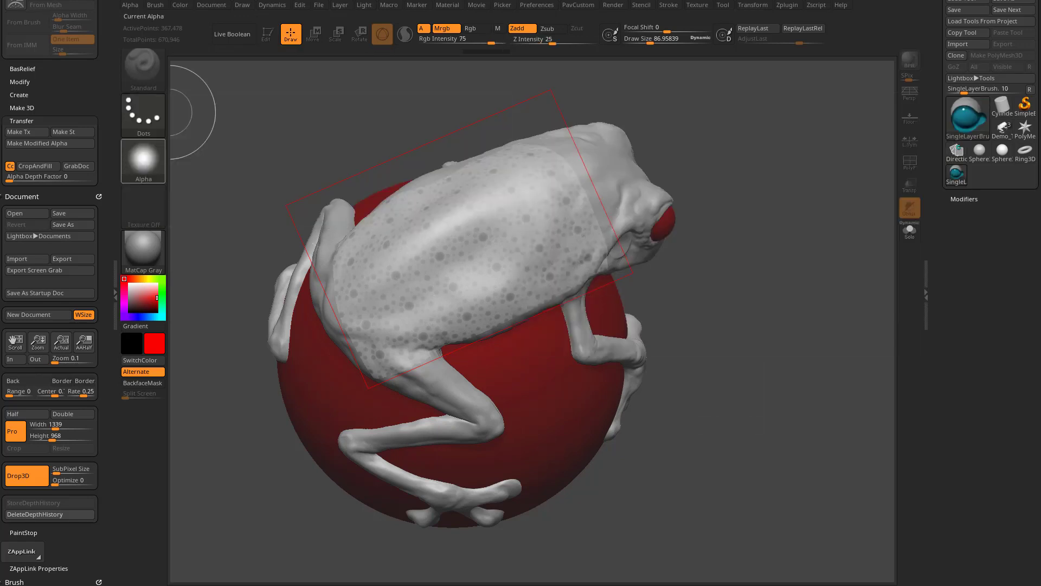
# Paint red spots with a round alpha over the bumps on the back and head
pyautogui.click(442, 254)
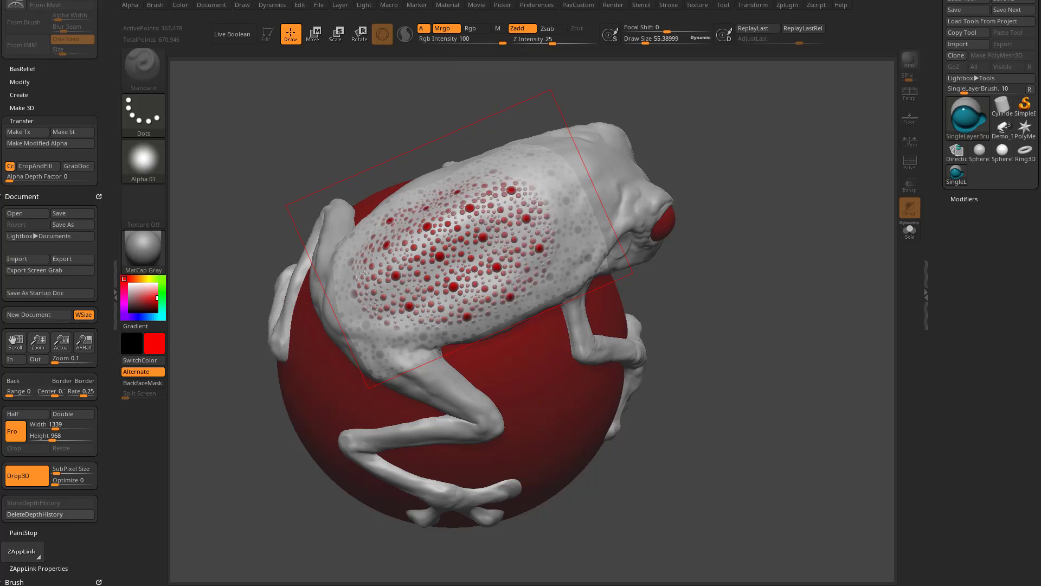
pyautogui.moveTo(594, 211)
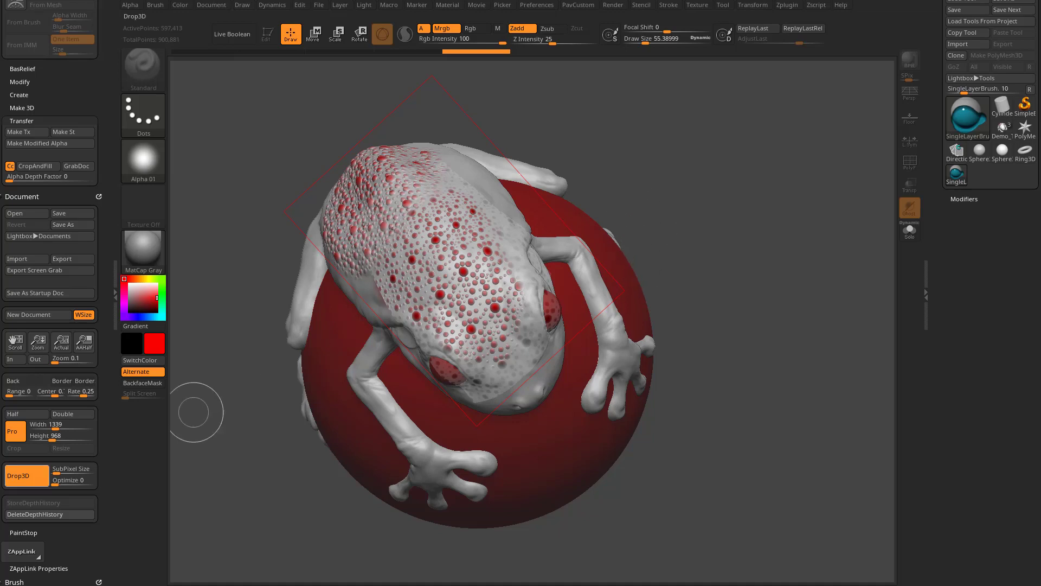
pyautogui.click(640, 4)
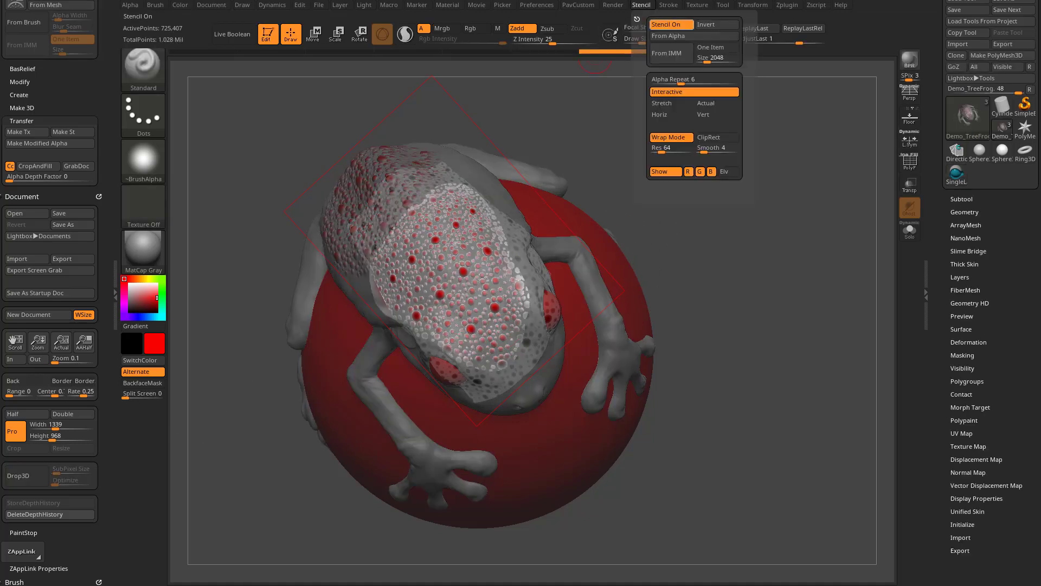